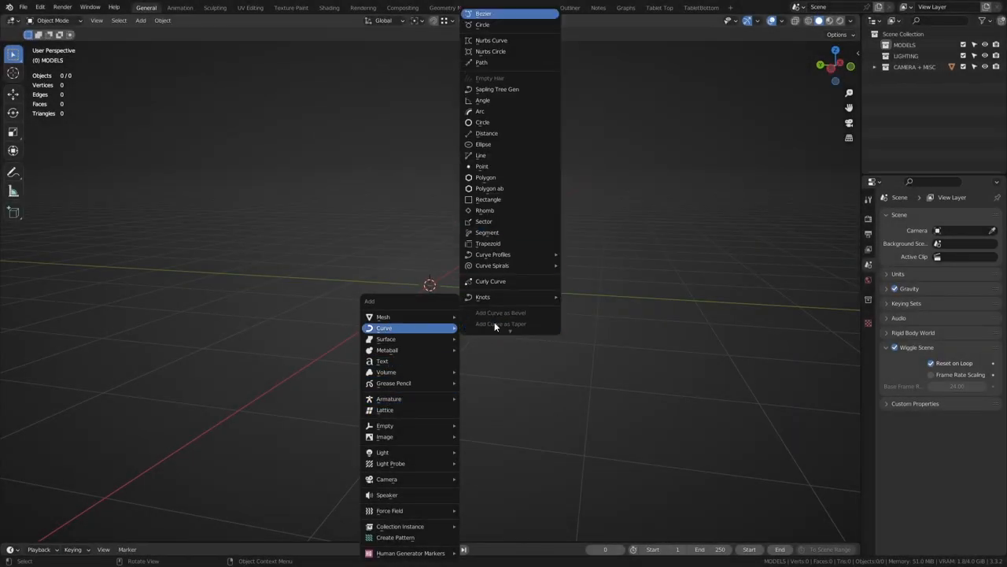
# Add a Bezier curve, view it from the left, and reshape its points in Edit Mode.
pyautogui.click(483, 14)
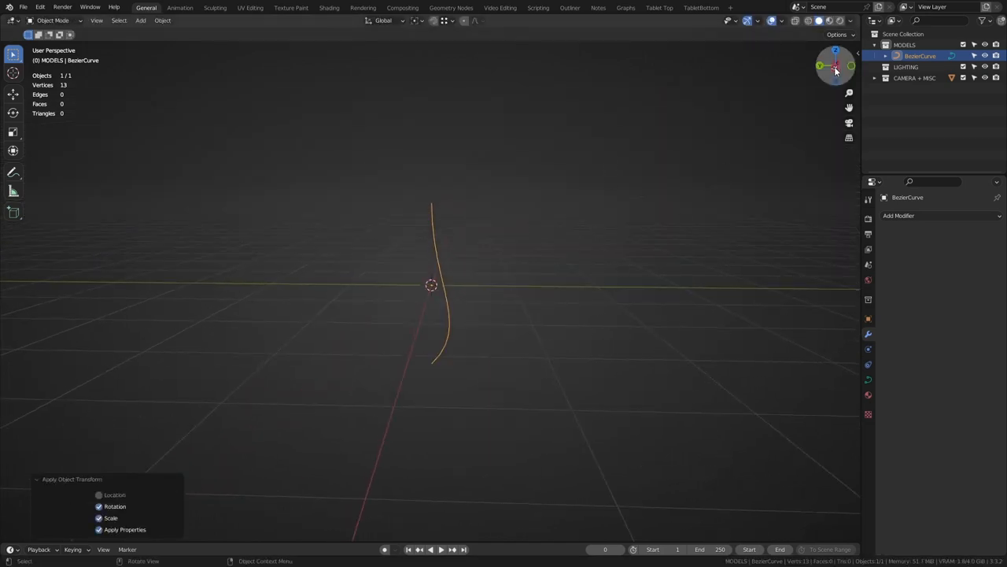
pyautogui.rightClick(432, 285)
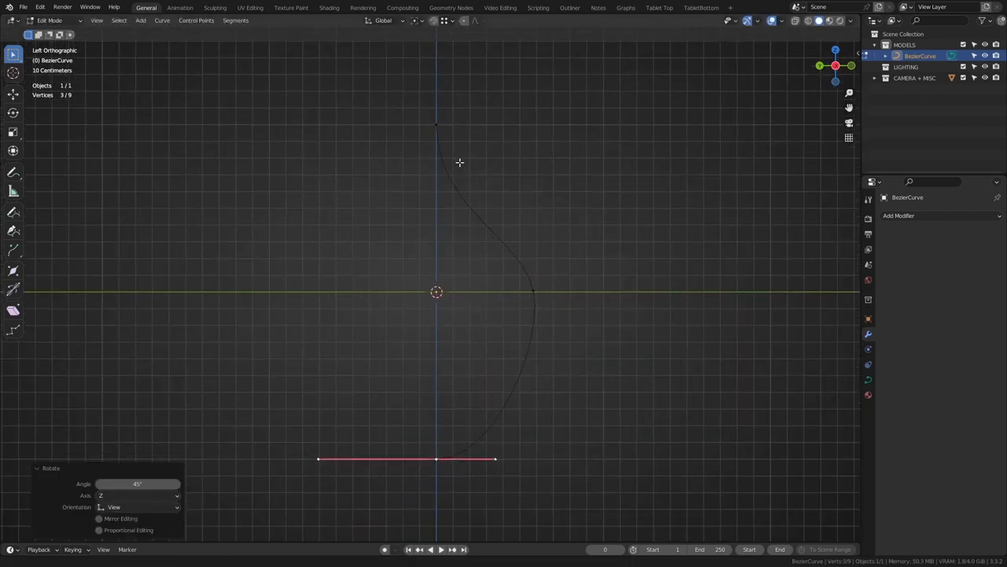
pyautogui.press('Tab')
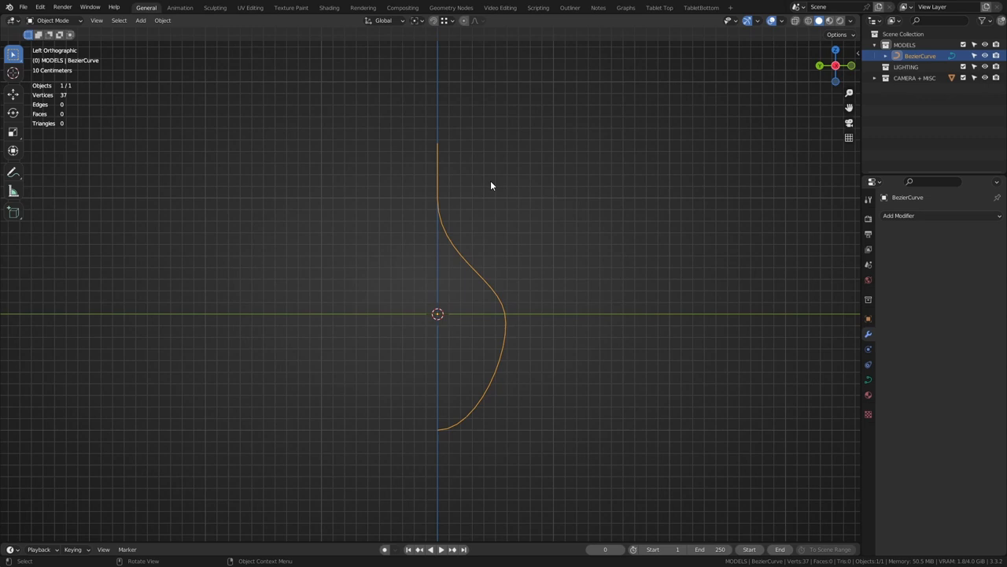
pyautogui.press('Tab')
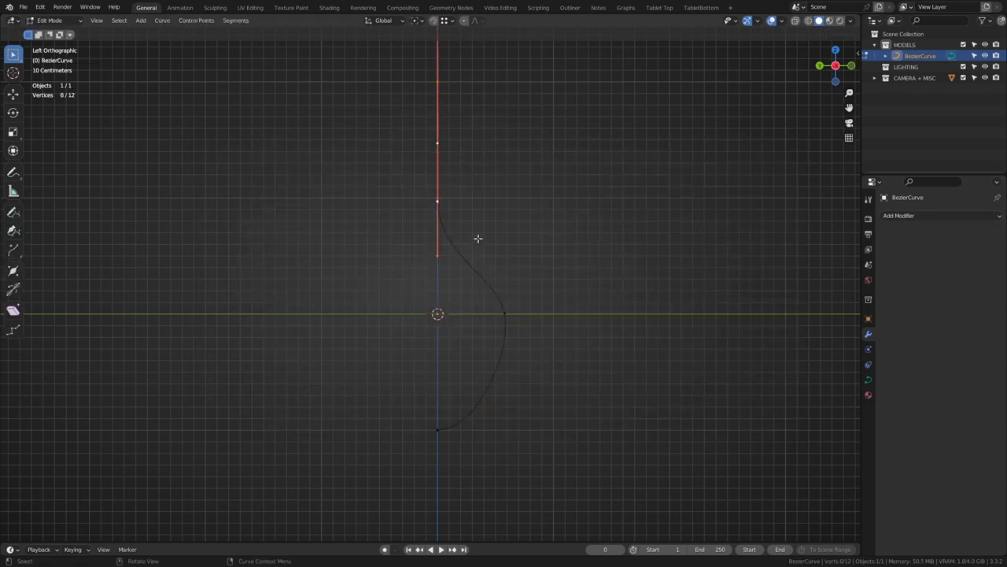
# Add a Screw modifier, then subdivide the profile curve in Edit Mode to flare the neck.
pyautogui.click(899, 215)
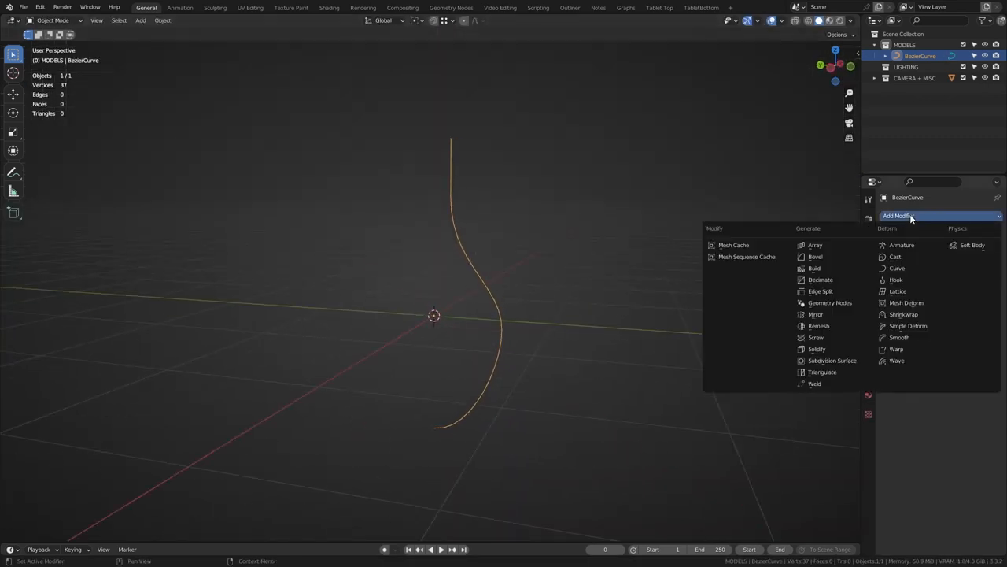
pyautogui.click(816, 337)
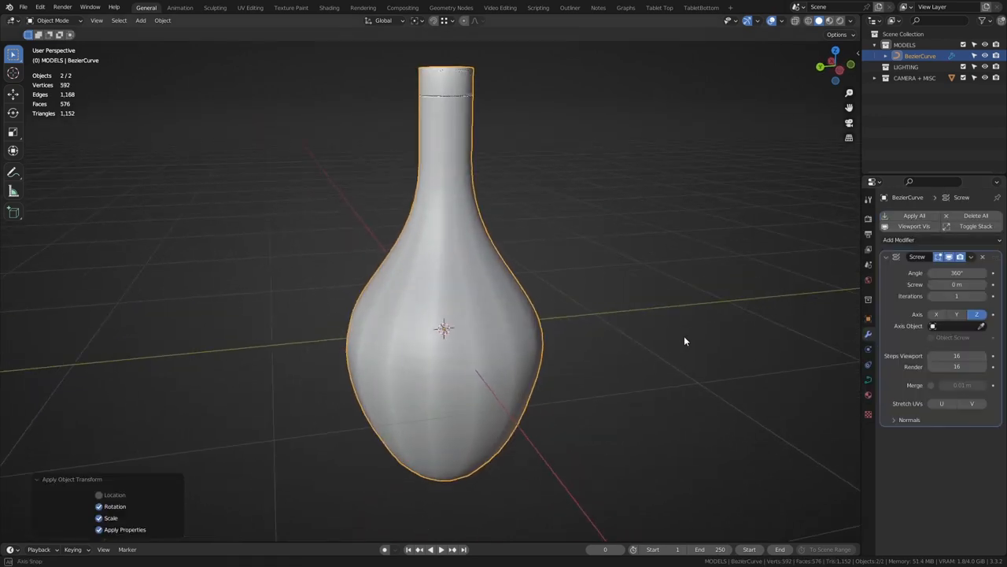
pyautogui.press('Tab')
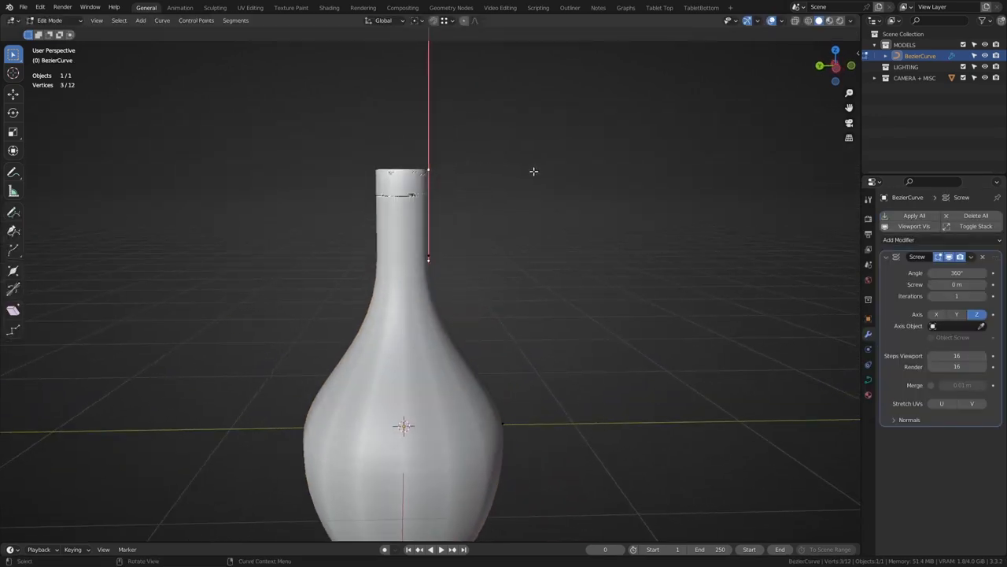
pyautogui.press('s')
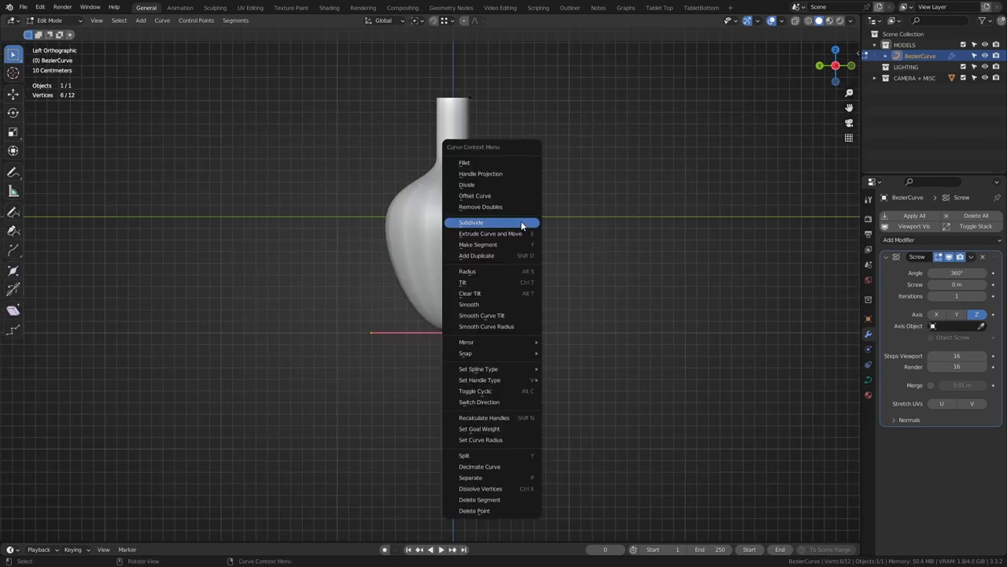
pyautogui.click(490, 233)
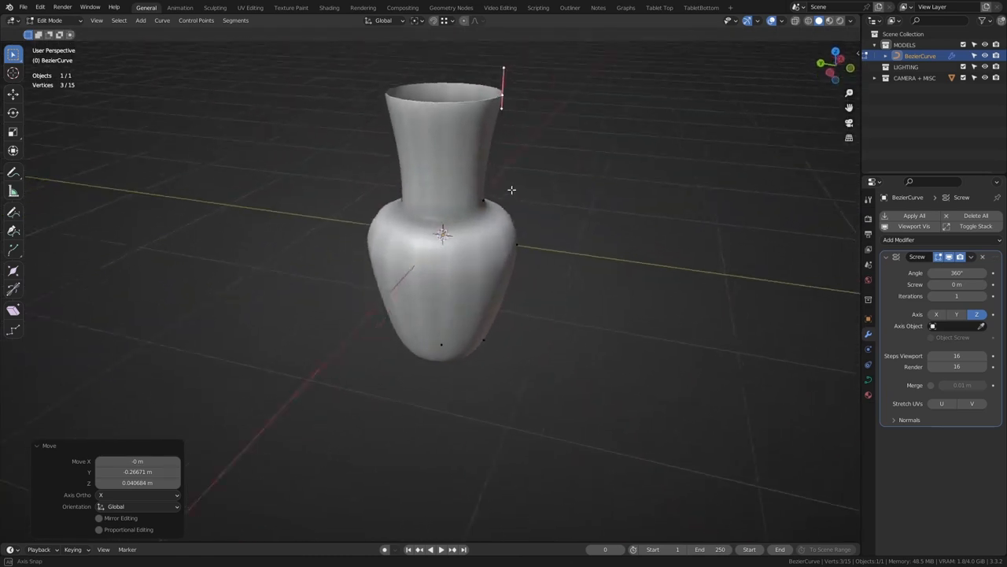
# Add Solidify and Edge Split modifiers below Screw and collapse the Screw panel.
pyautogui.click(899, 240)
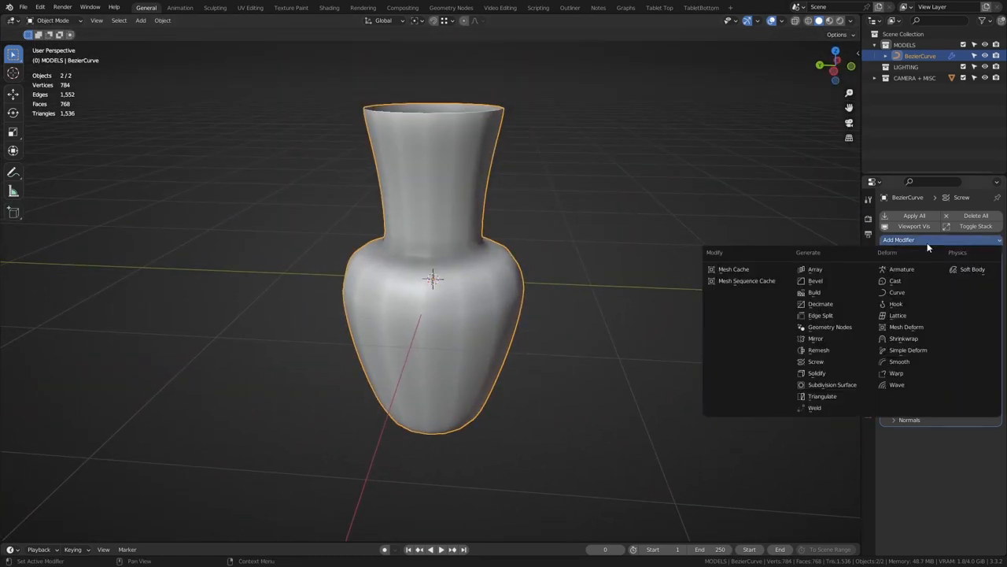
pyautogui.click(817, 373)
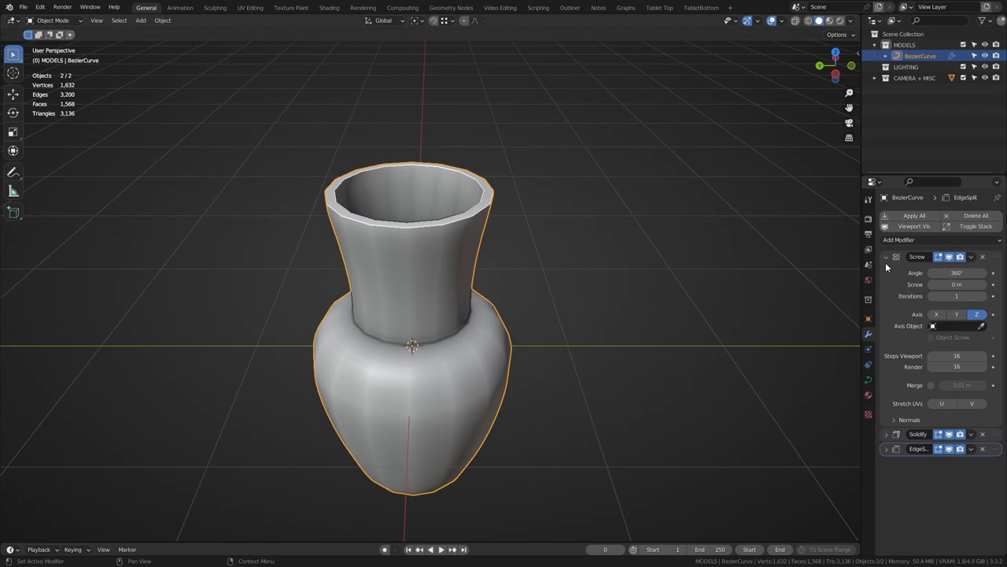
pyautogui.click(887, 257)
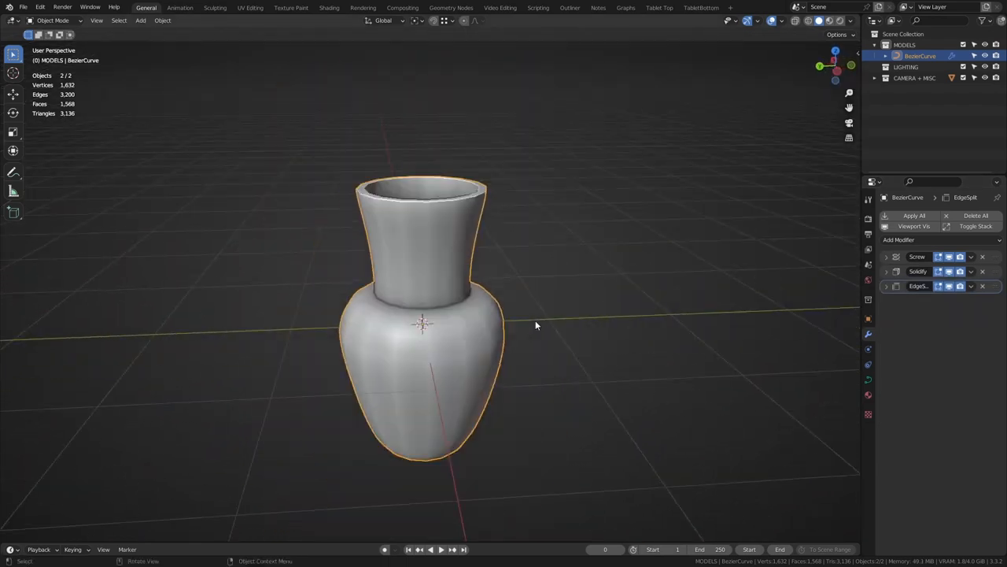
# Move profile points in side view to form the rim lip and shoulder ridge.
pyautogui.press('Tab')
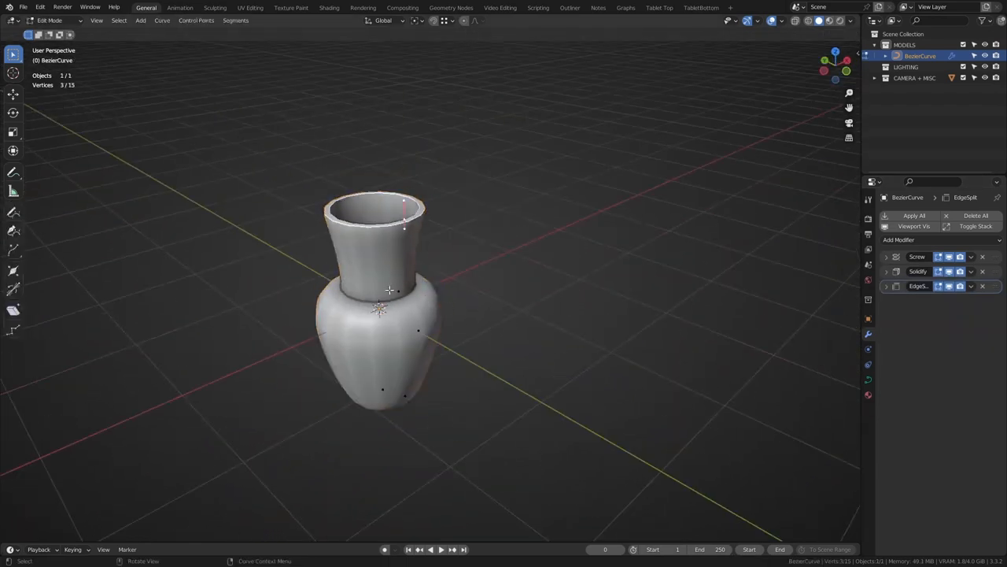
pyautogui.press('Tab')
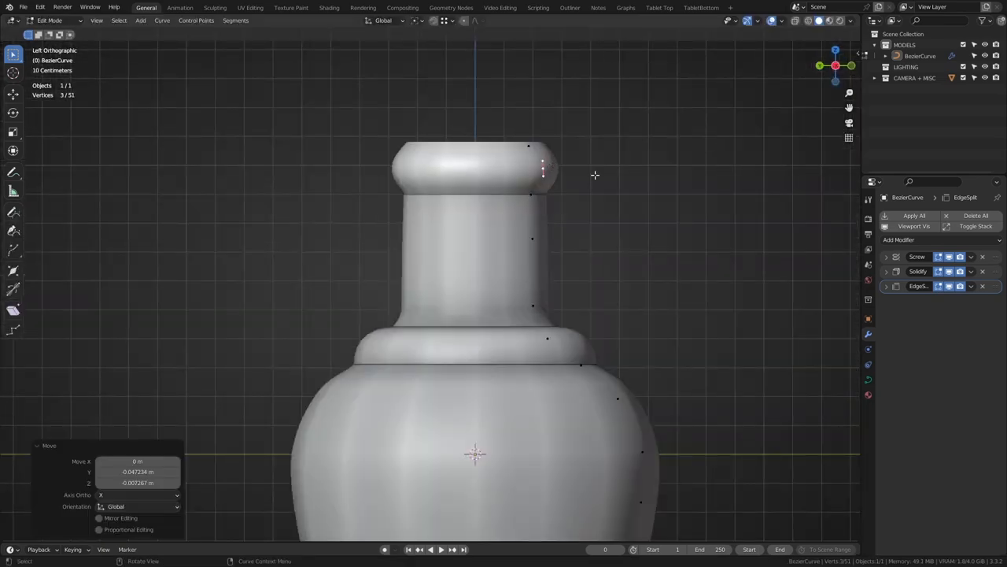
pyautogui.press('Tab')
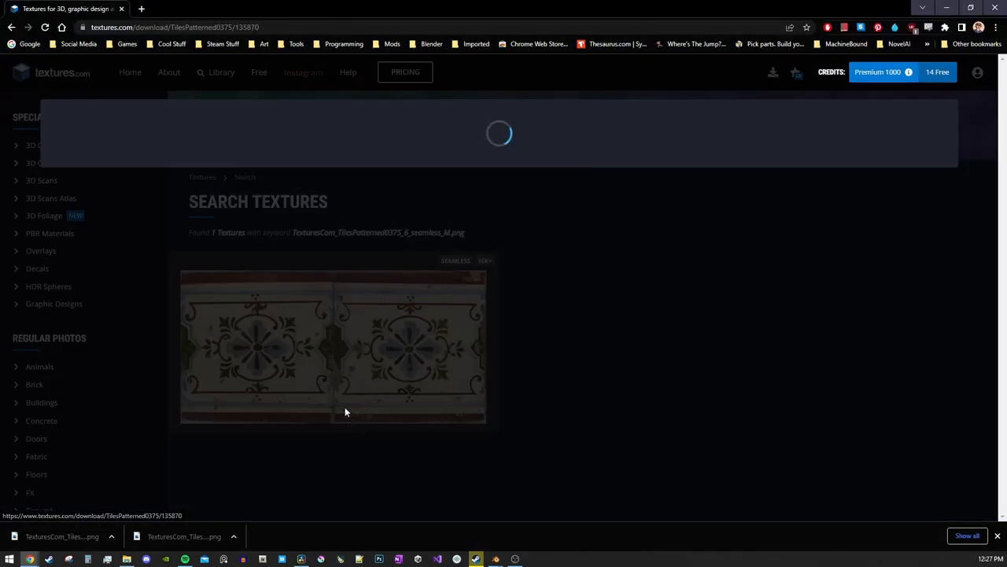
# Download the patterned tile texture from the textures.com search result.
pyautogui.click(333, 347)
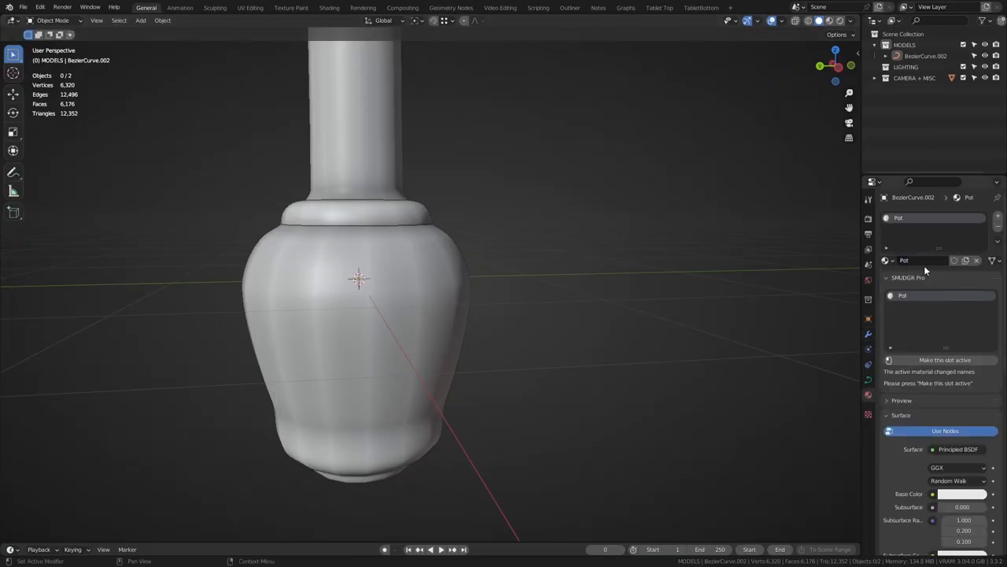
# In the Shading workspace, browse Downloads for the tile image on the Image Texture node.
pyautogui.click(329, 7)
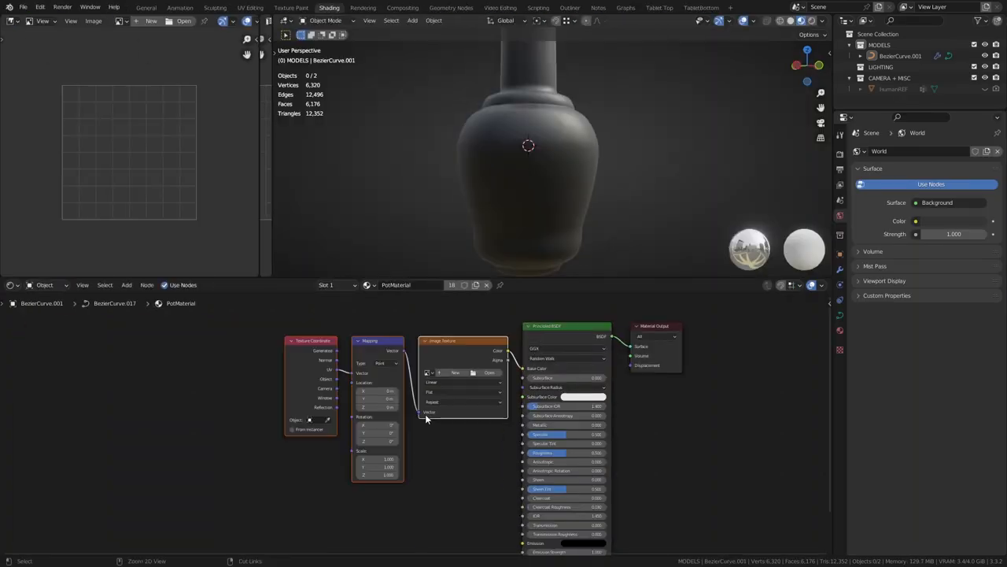
pyautogui.click(489, 372)
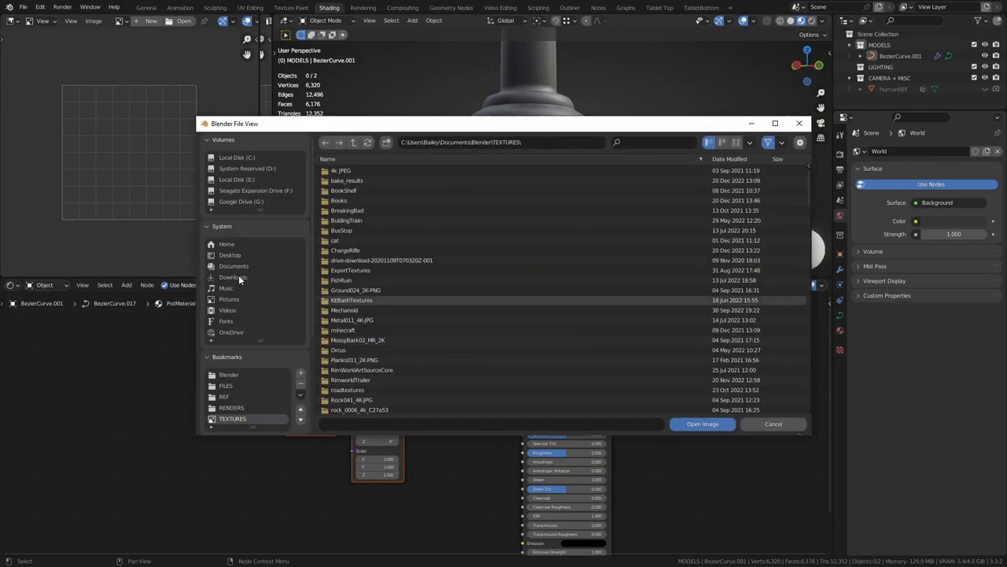
pyautogui.click(702, 423)
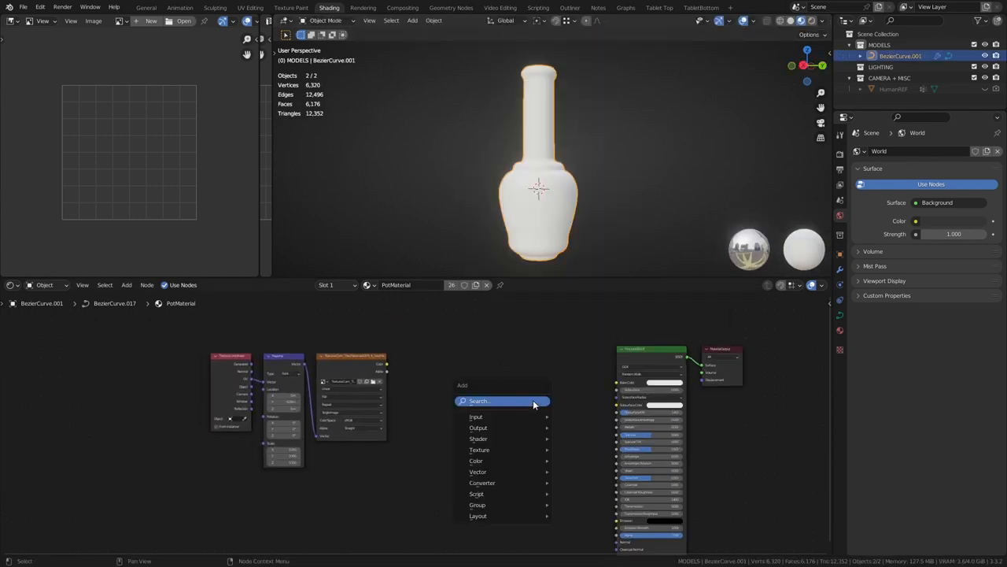
# Add a ColorRamp node through node search and adjust one of its stops.
pyautogui.click(476, 416)
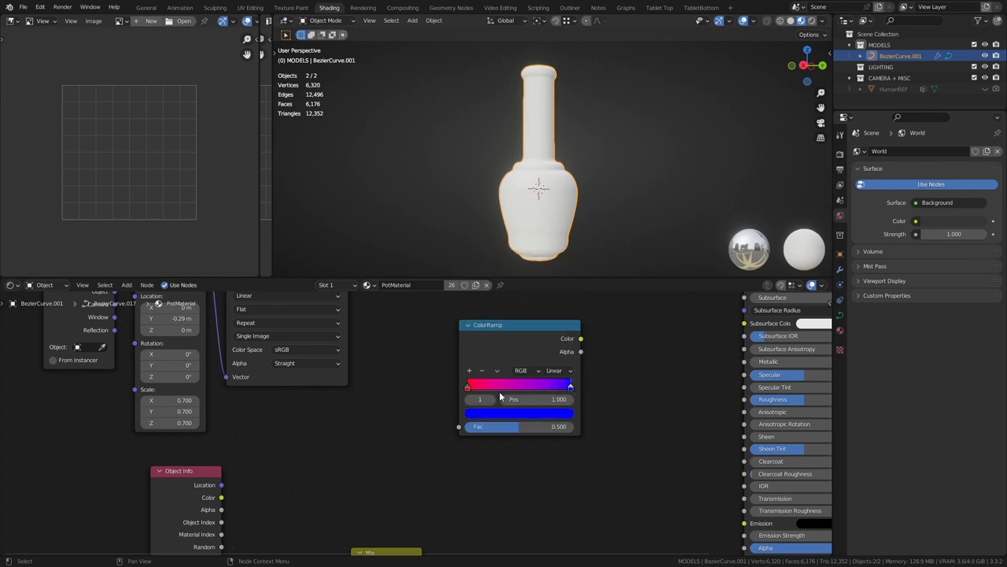
pyautogui.moveTo(570, 386); pyautogui.dragTo(519, 385)
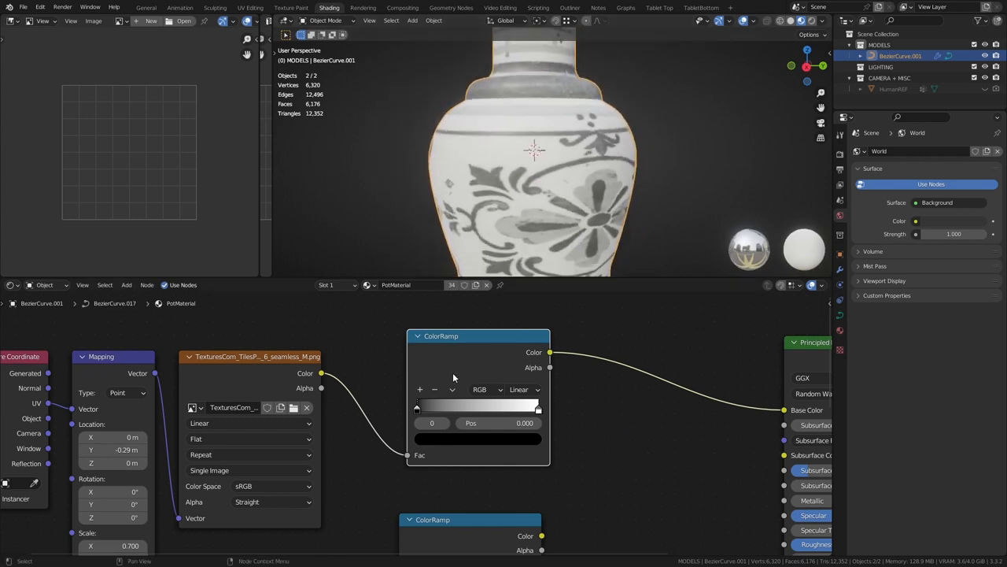
# Slide the ColorRamp black and white stops together for a high-contrast pattern.
pyautogui.moveTo(416, 407); pyautogui.dragTo(468, 407)
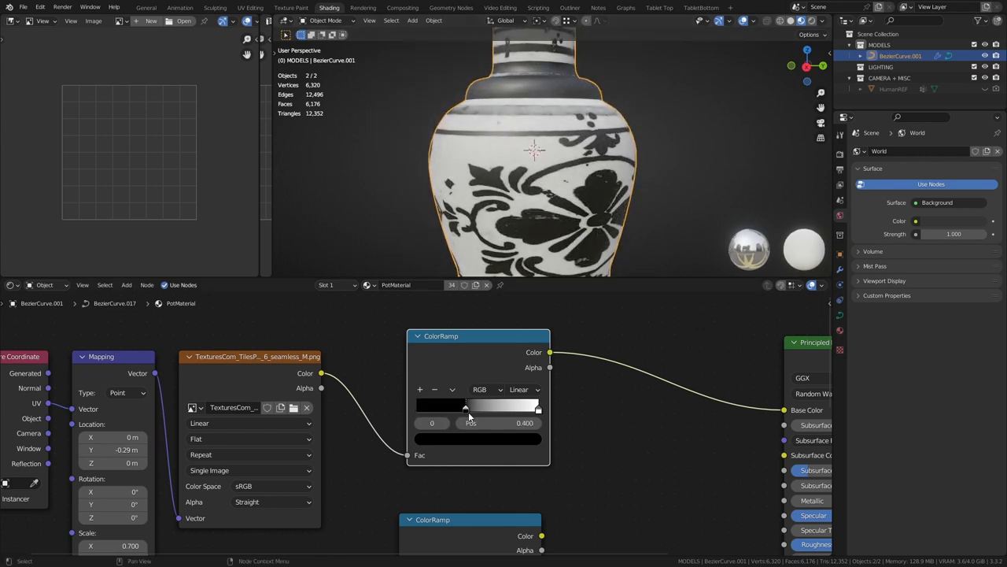
pyautogui.moveTo(466, 406); pyautogui.dragTo(498, 406)
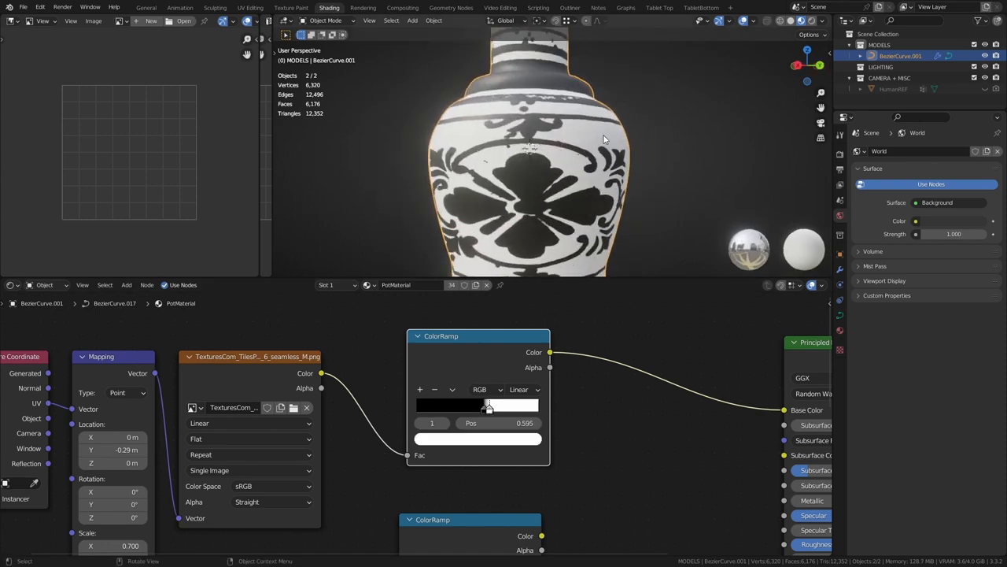
pyautogui.moveTo(488, 405); pyautogui.dragTo(480, 405)
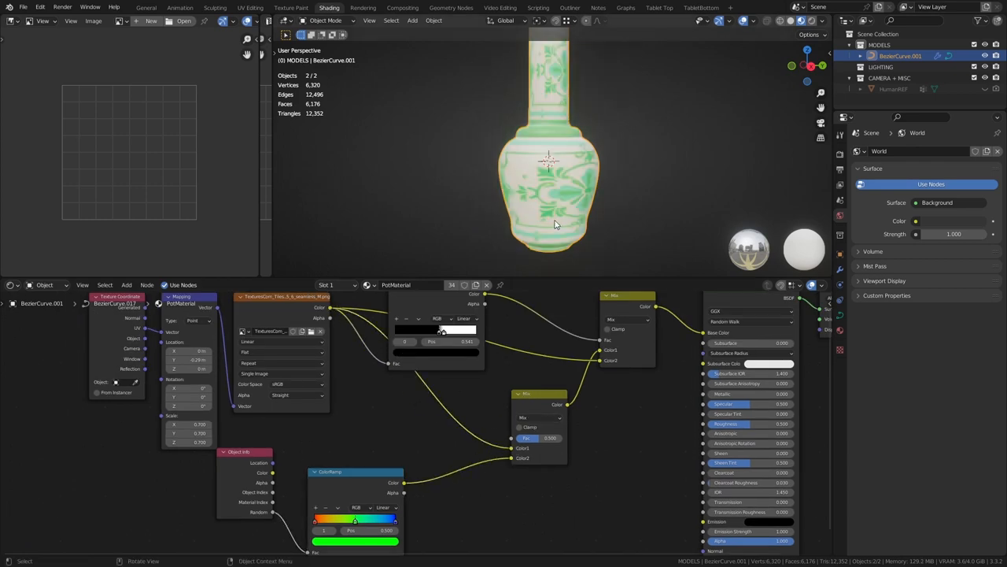
# Duplicate the randomly tinted pot with Shift+D.
pyautogui.press('shift+d')
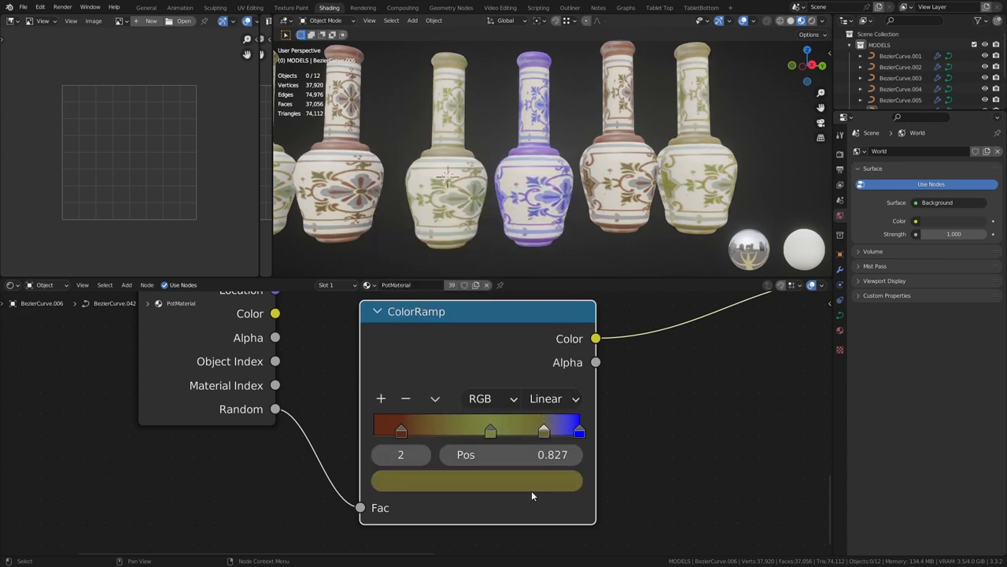
# Drag a ColorRamp colour stop to change the pots' random tints.
pyautogui.moveTo(543, 430); pyautogui.dragTo(503, 430)
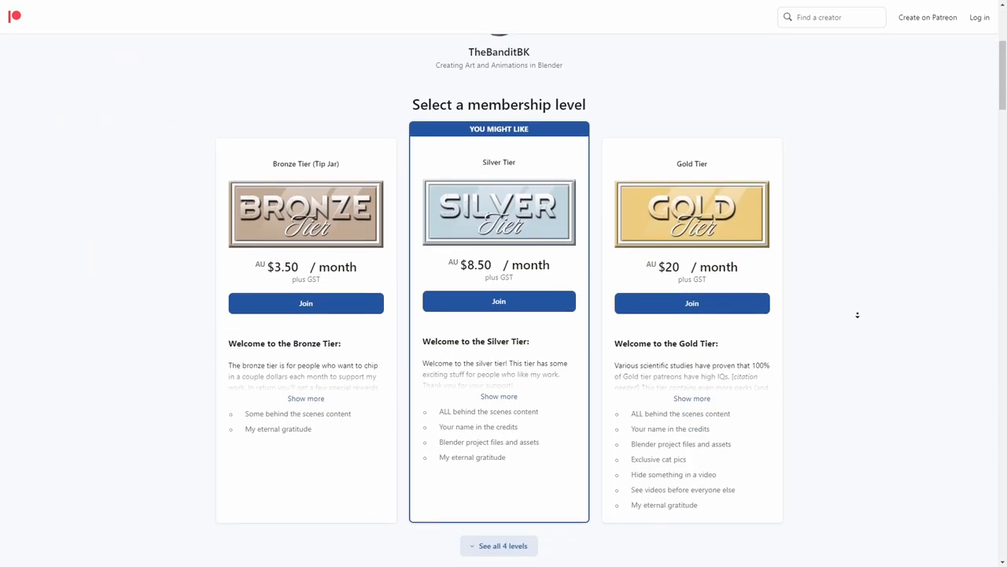
# Scroll the Patreon page from the membership tiers to the creator's introduction and recent posts.
pyautogui.scroll(3)
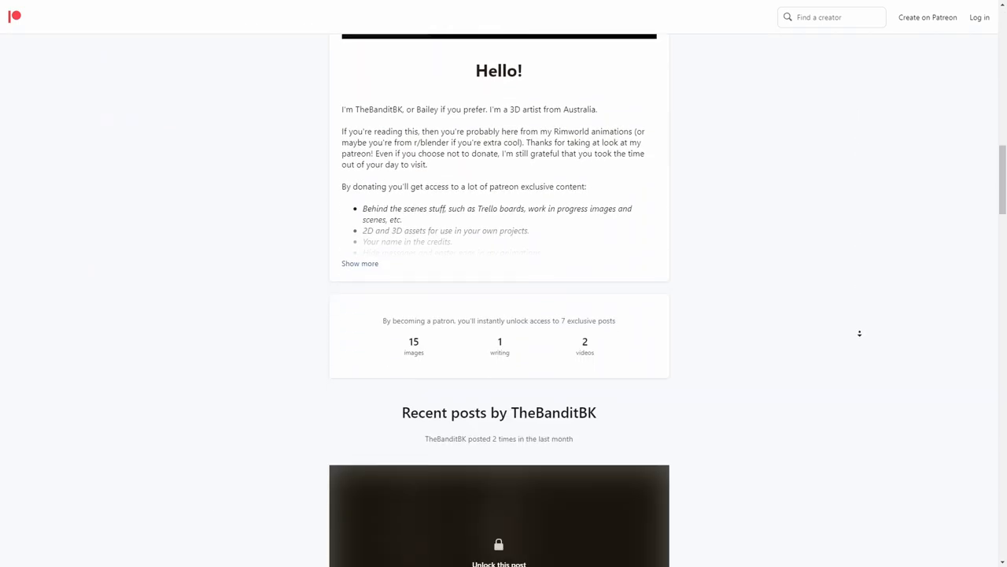